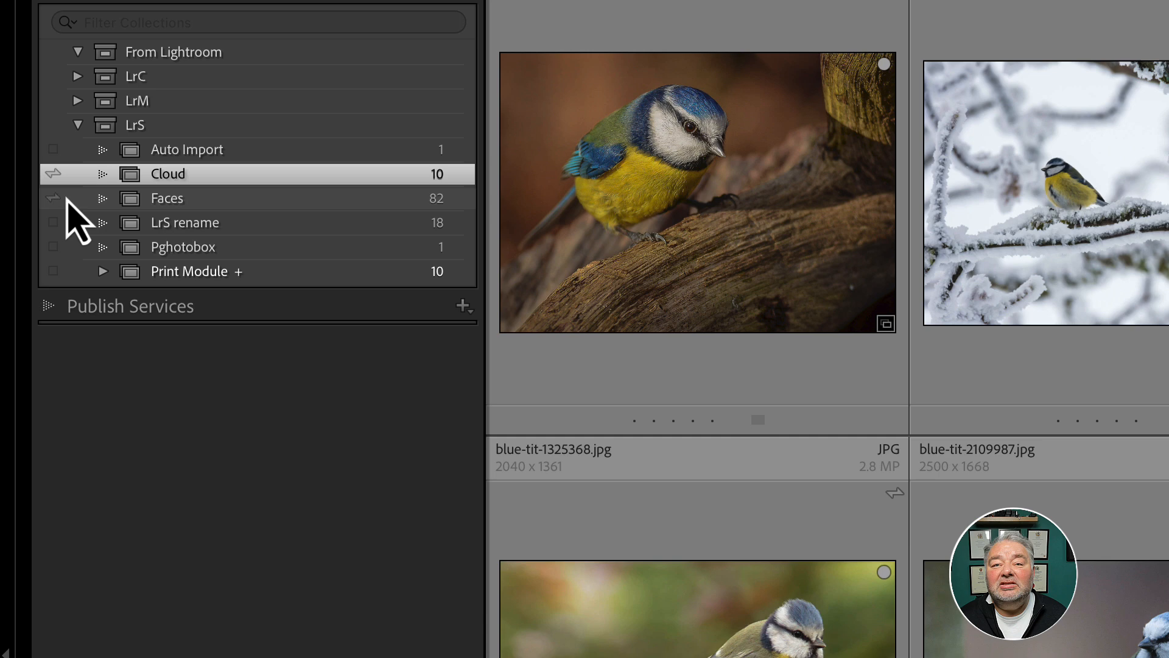
mouse_move(157, 217)
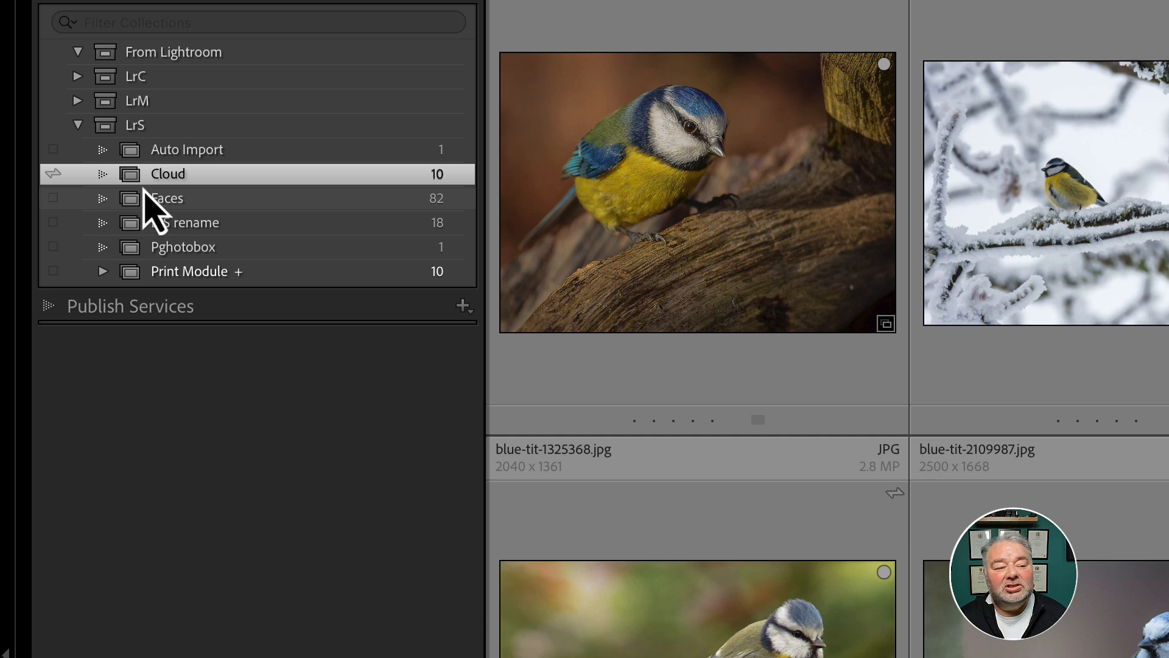
mouse_move(67, 201)
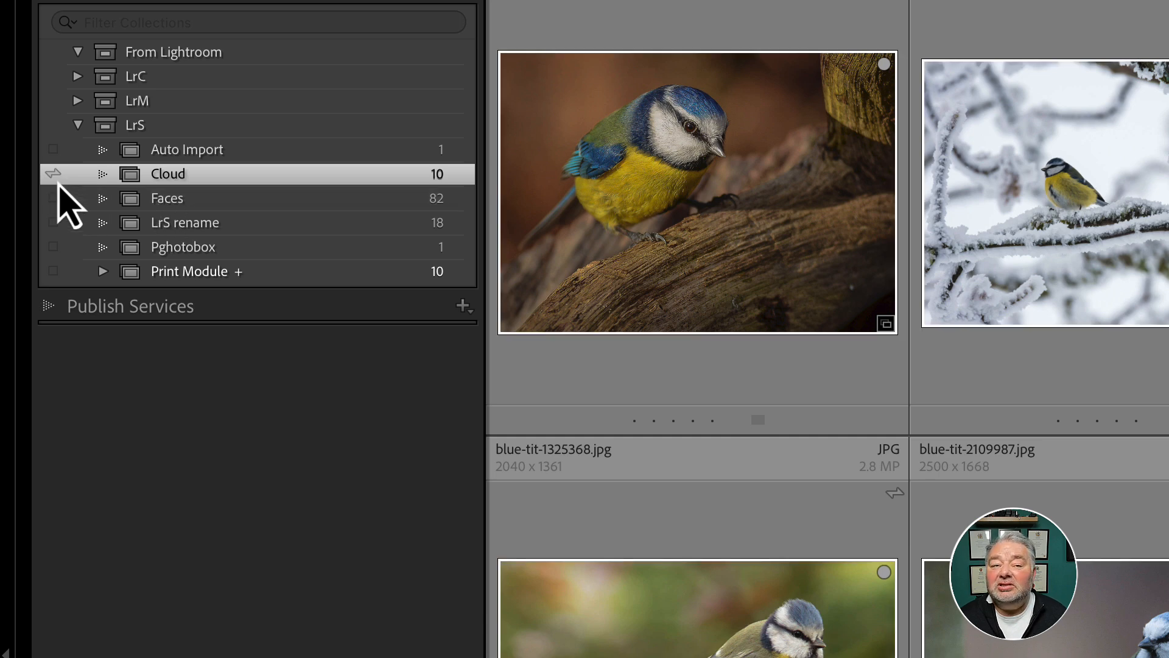
mouse_move(52, 173)
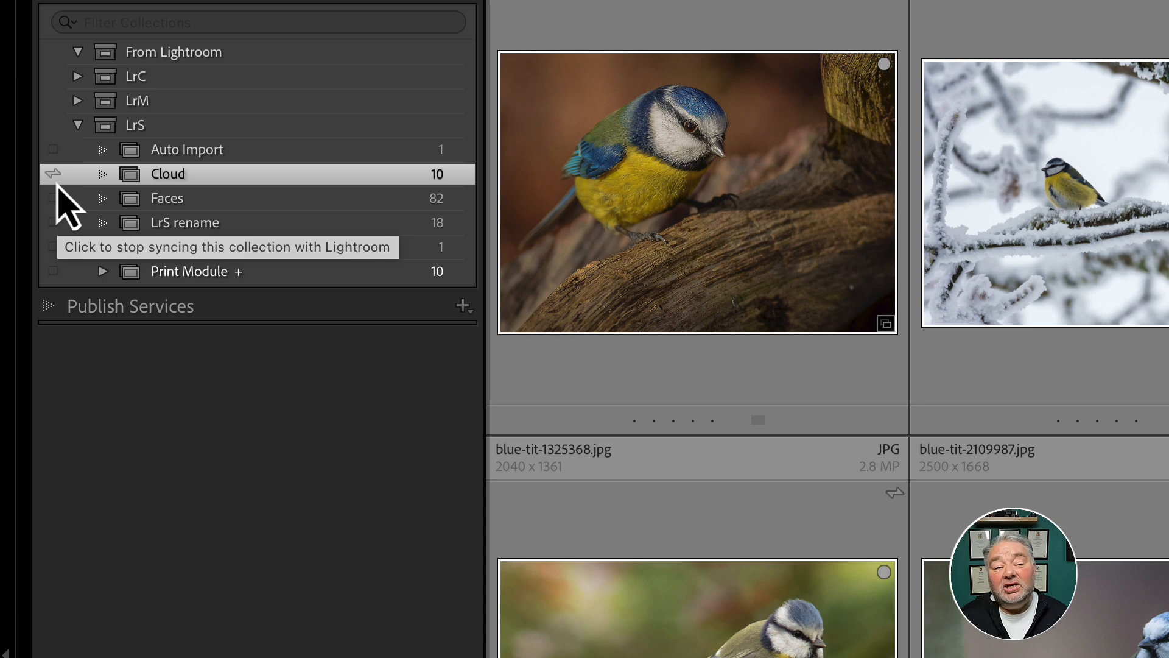
- Show the 82 portrait photos of the Faces collection in the grid
click(167, 197)
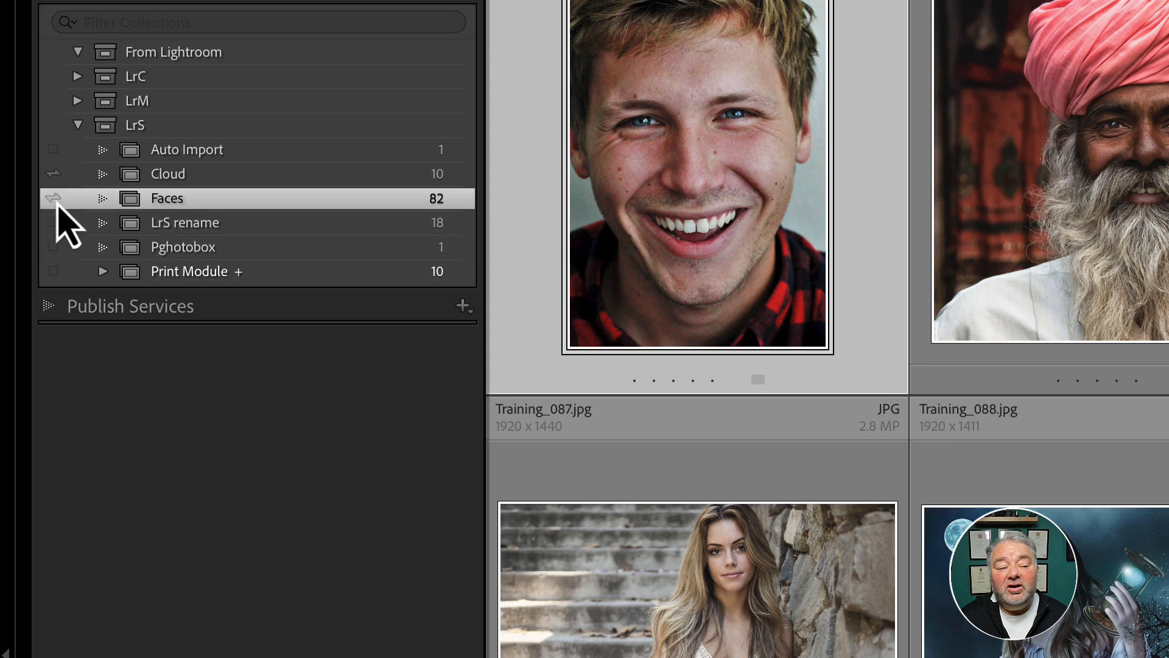
mouse_move(52, 198)
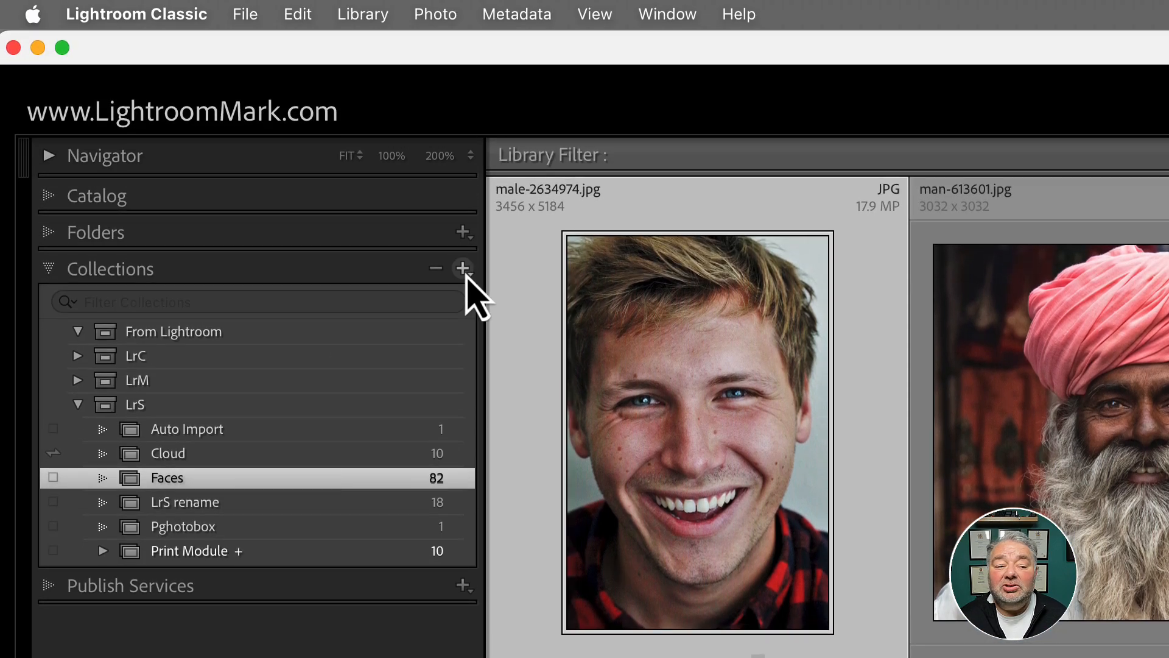
click(463, 267)
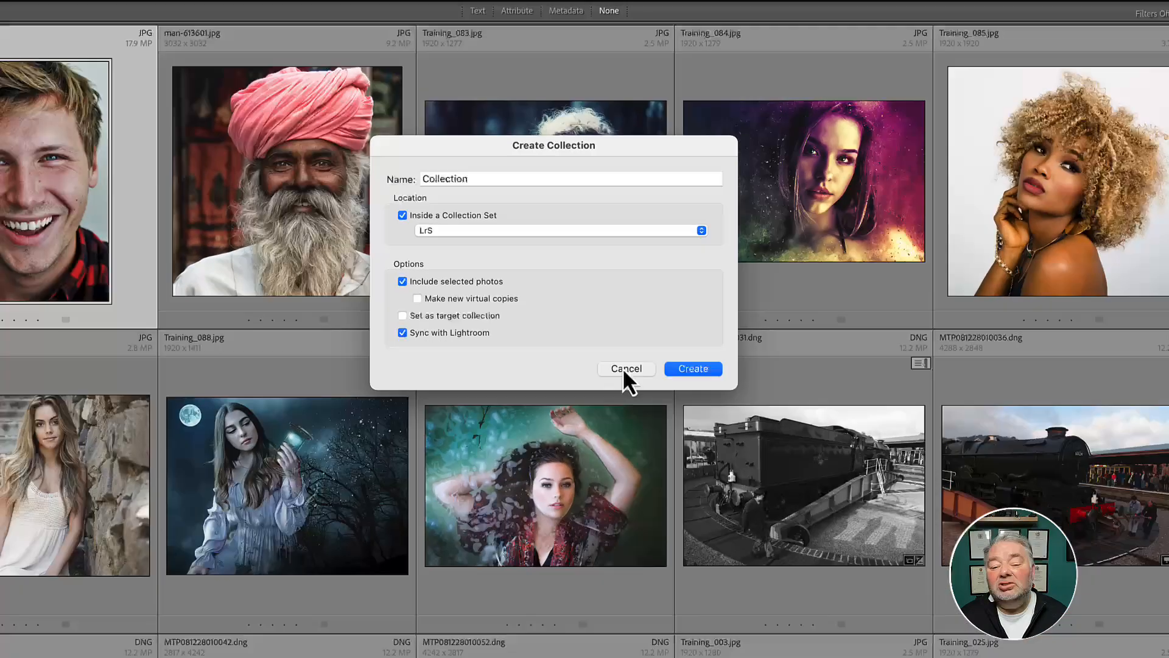
click(625, 368)
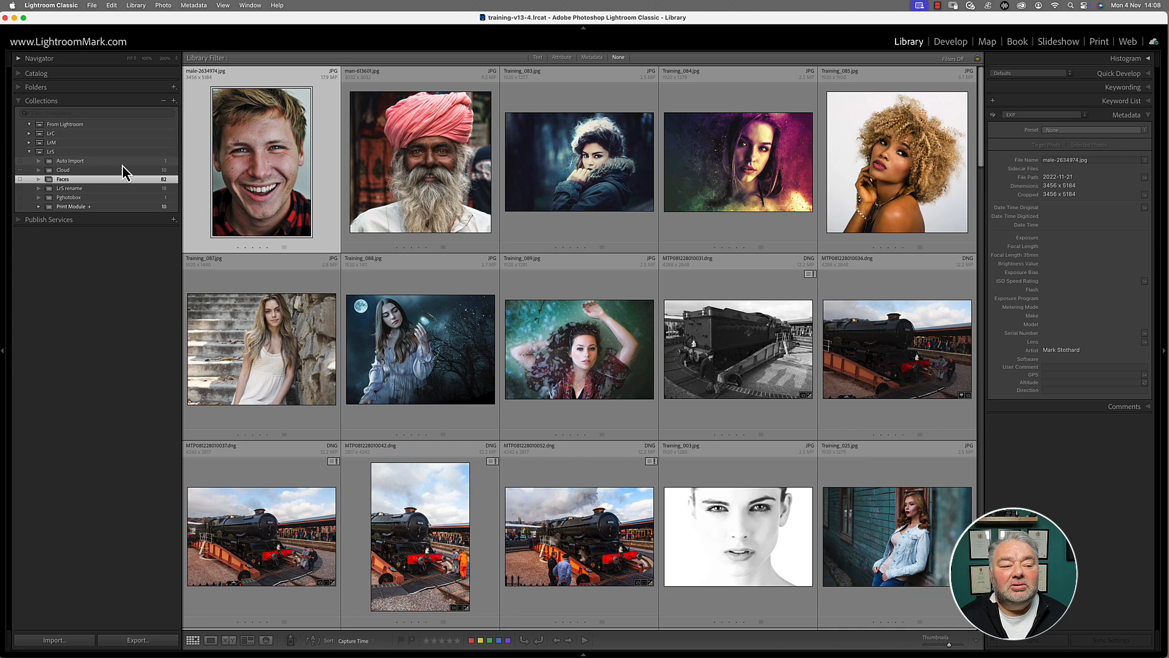
- Show the Cloud collection's ten synced blue tit photos in the grid
click(62, 169)
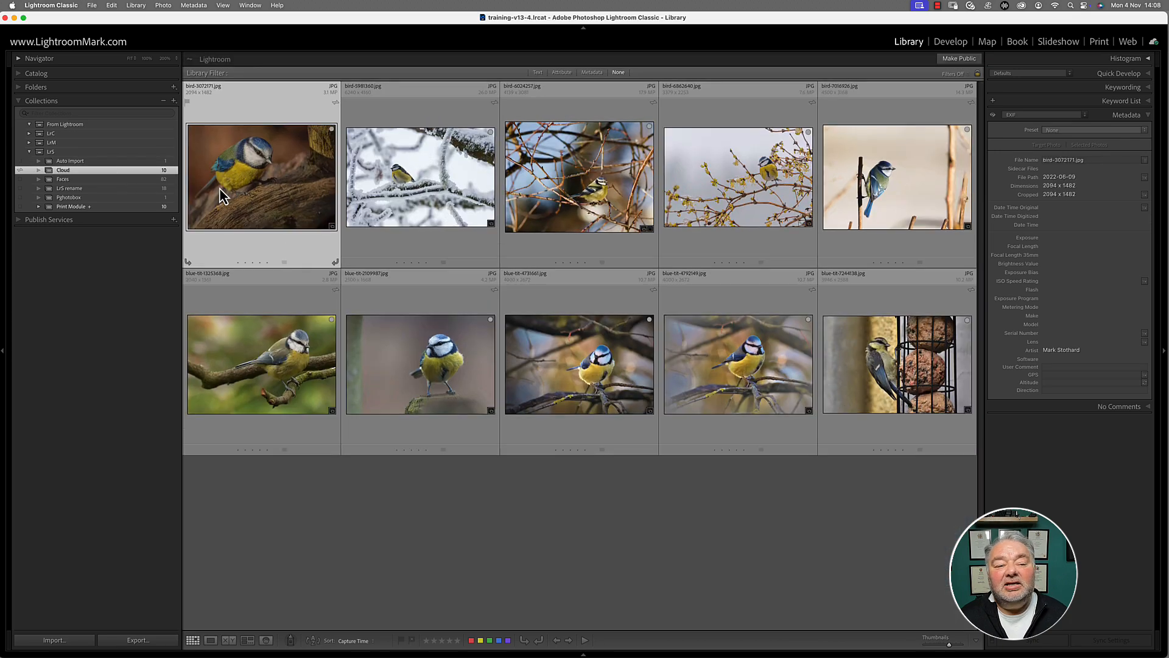
mouse_move(224, 194)
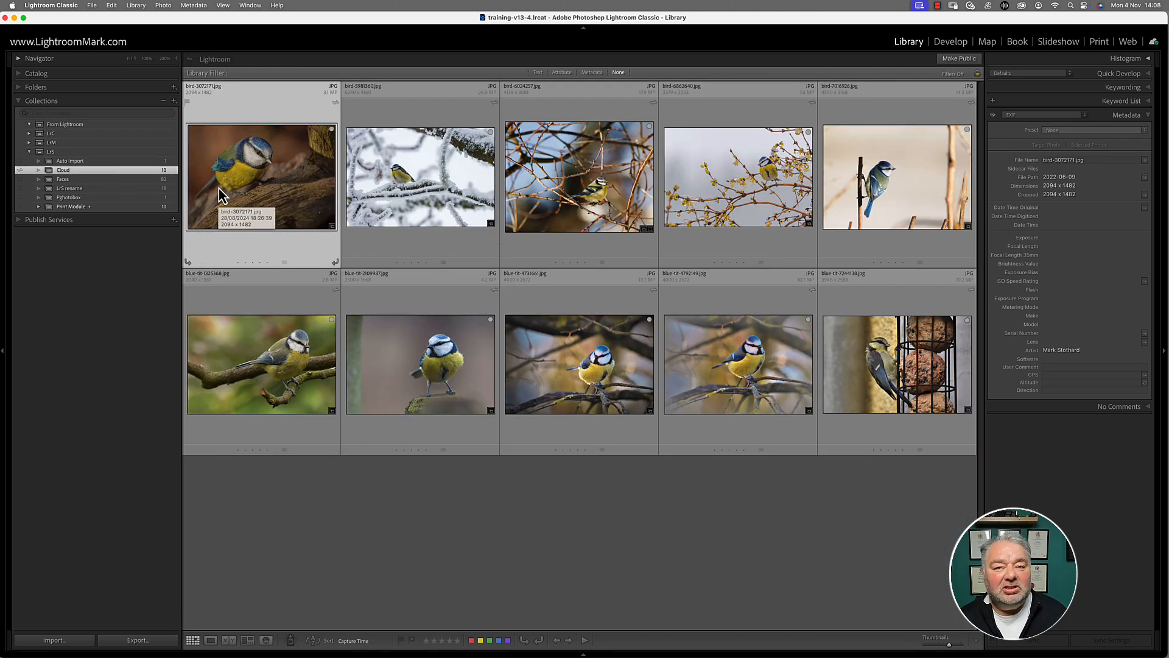
mouse_move(256, 179)
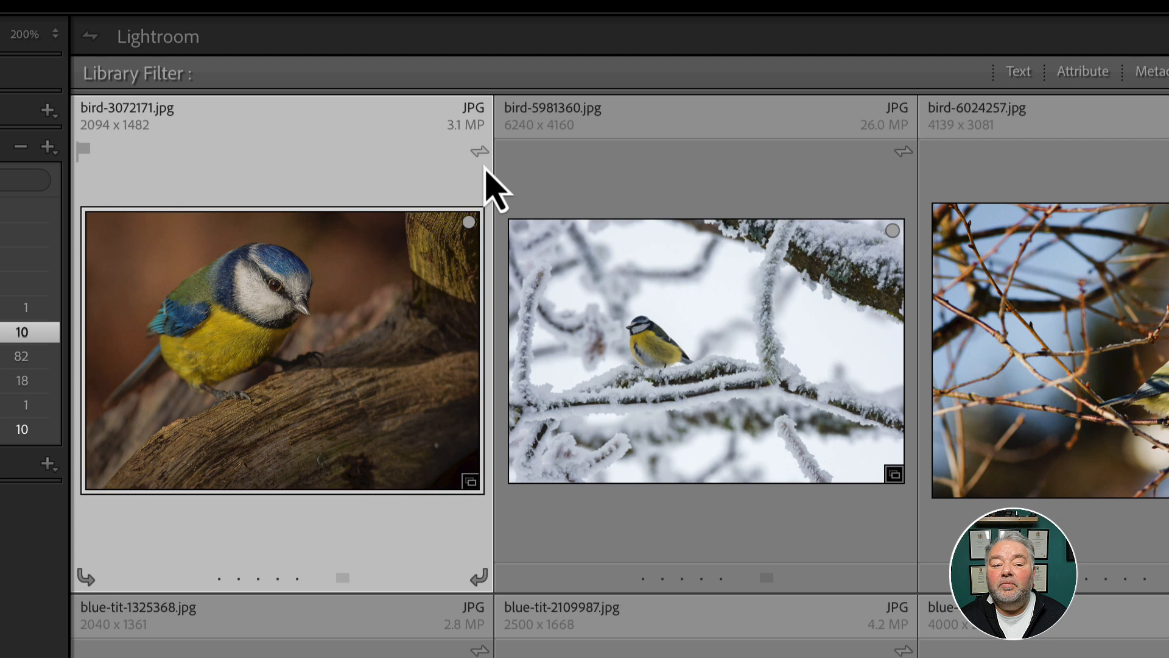
mouse_move(454, 228)
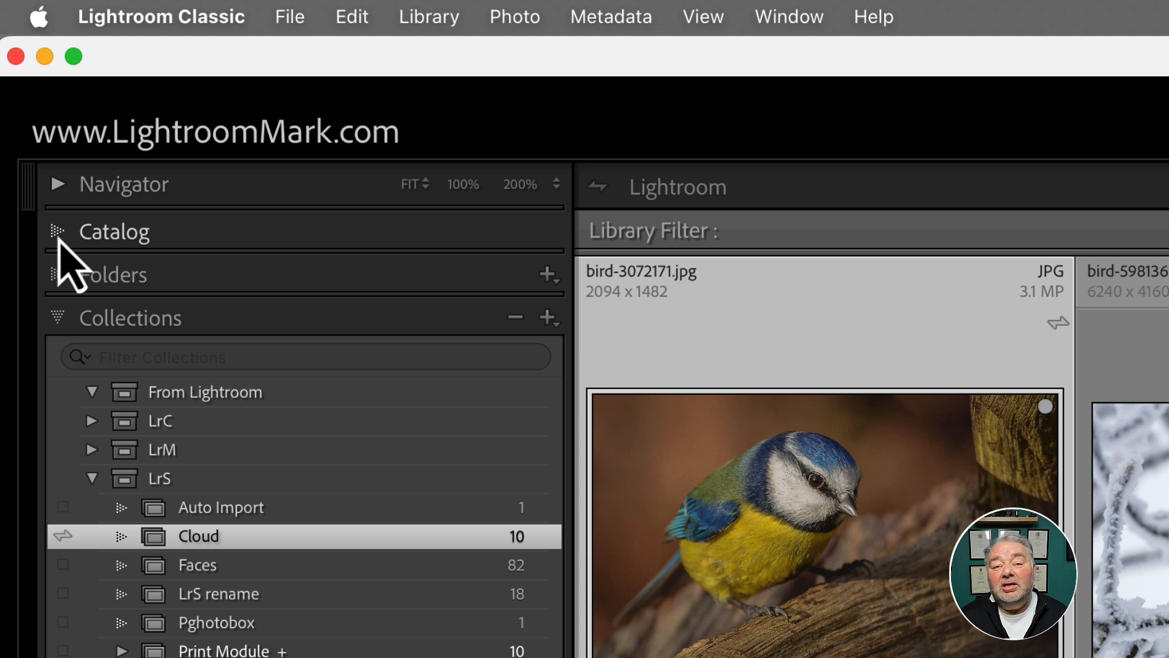
- Show All Synced Photographs: the ten blue tits plus the beach shot, eleven in total
click(57, 232)
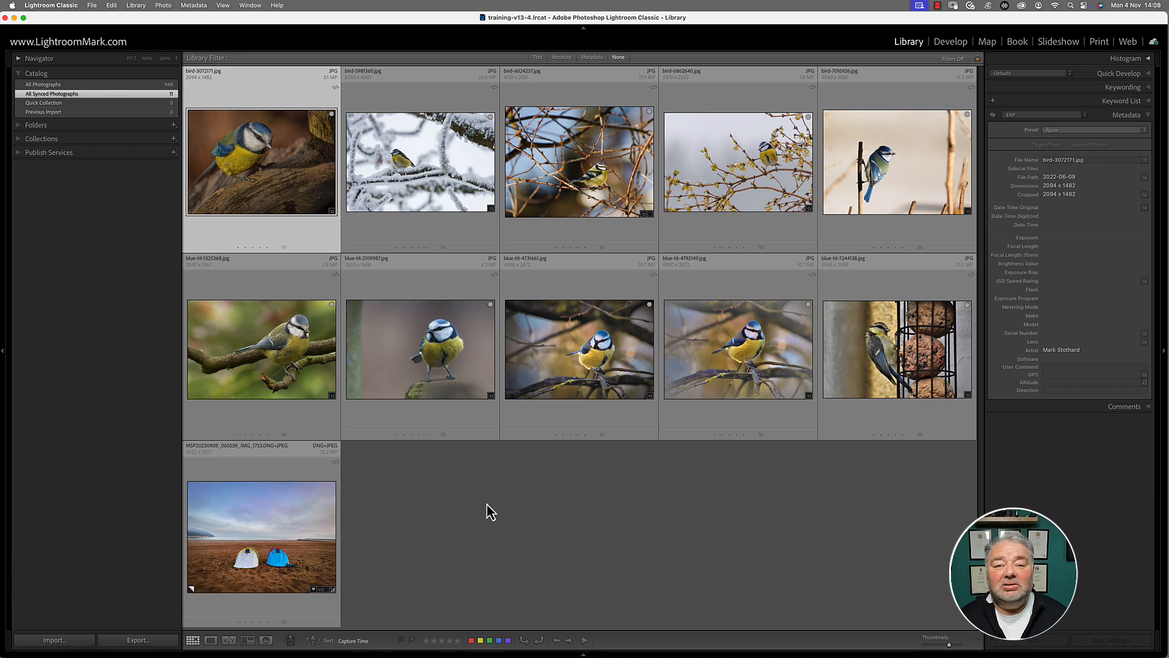
mouse_move(122, 55)
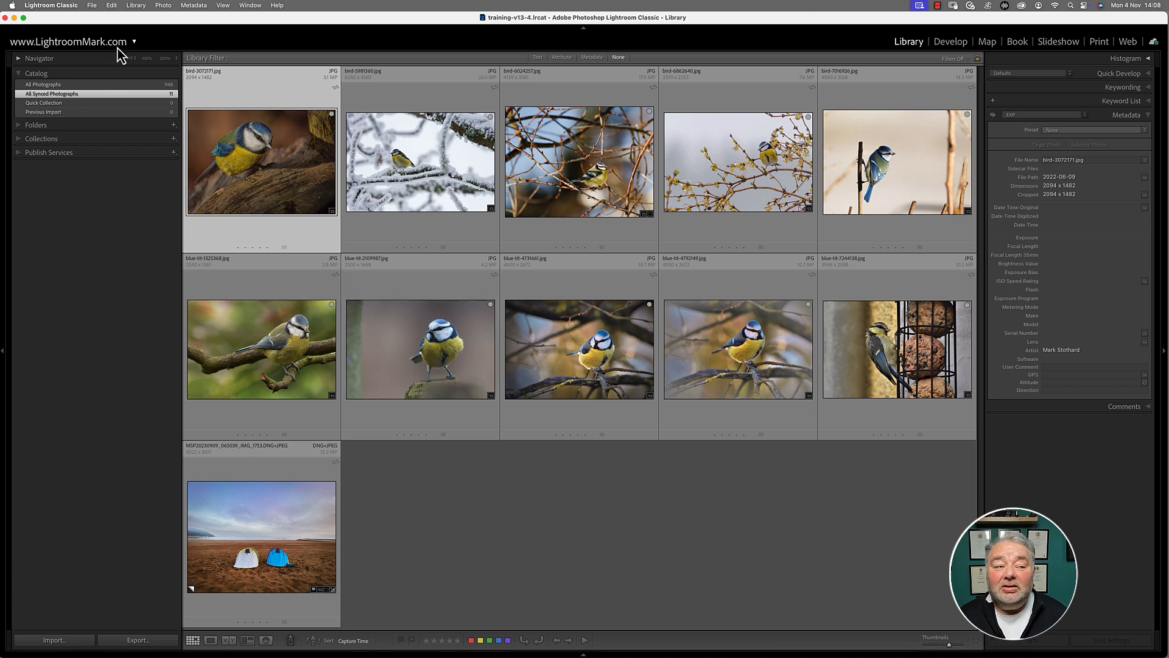
- Bring up Preferences on the Lightroom Sync settings with account and synced-image location
click(51, 4)
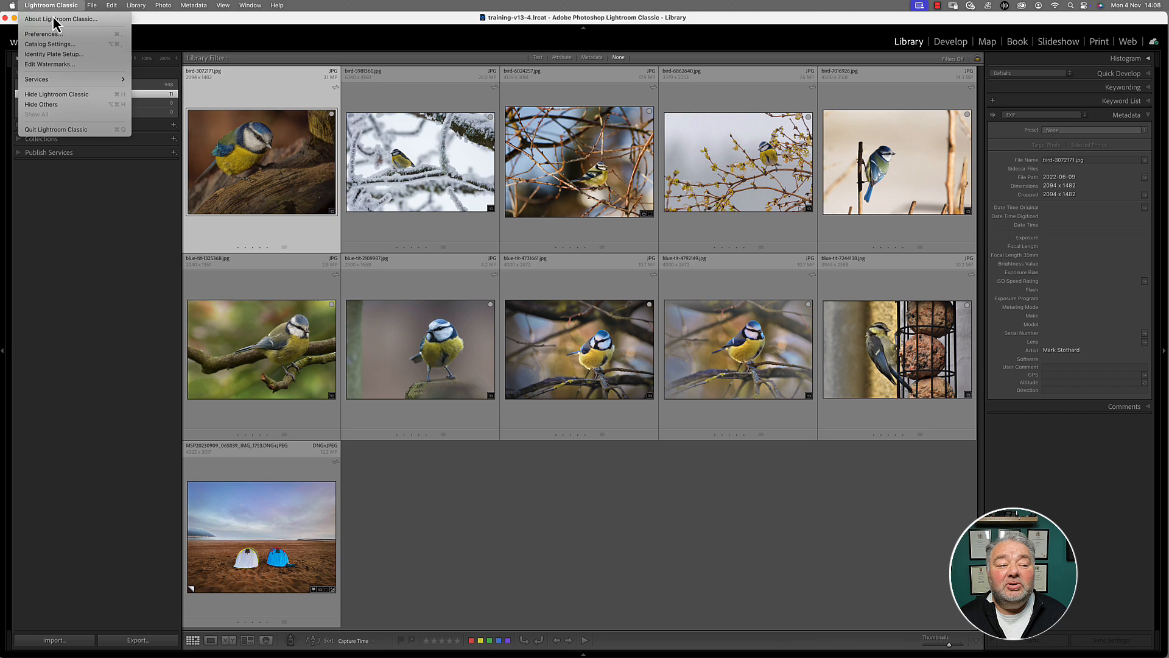
mouse_move(44, 34)
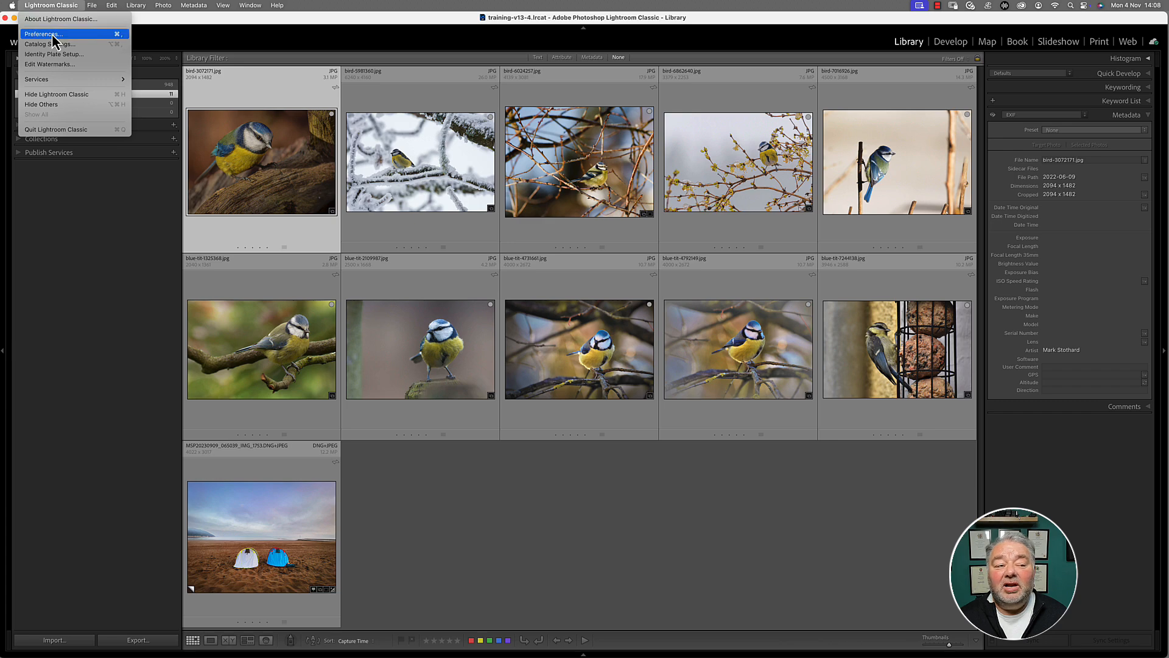
click(41, 34)
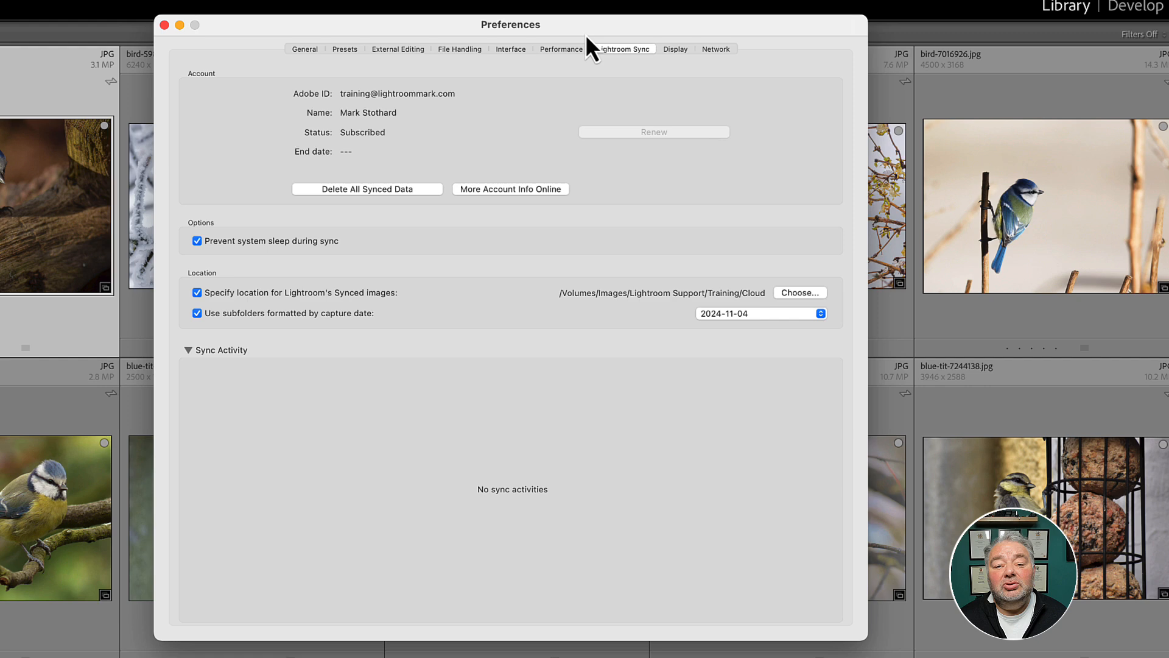
mouse_move(632, 72)
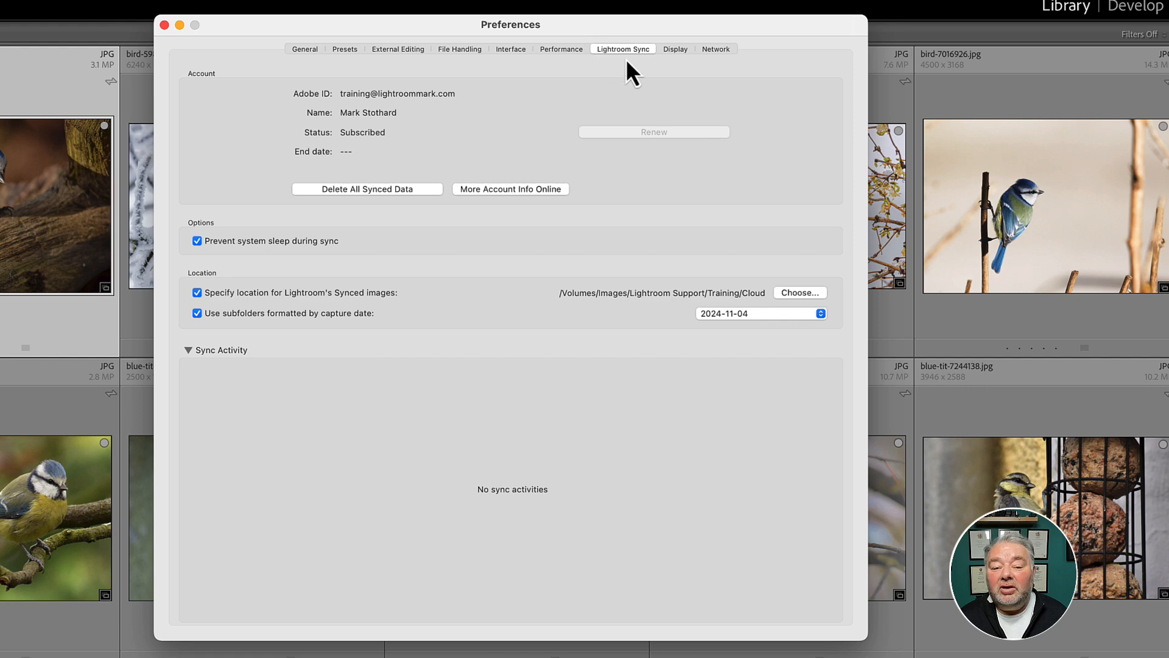
mouse_move(390, 201)
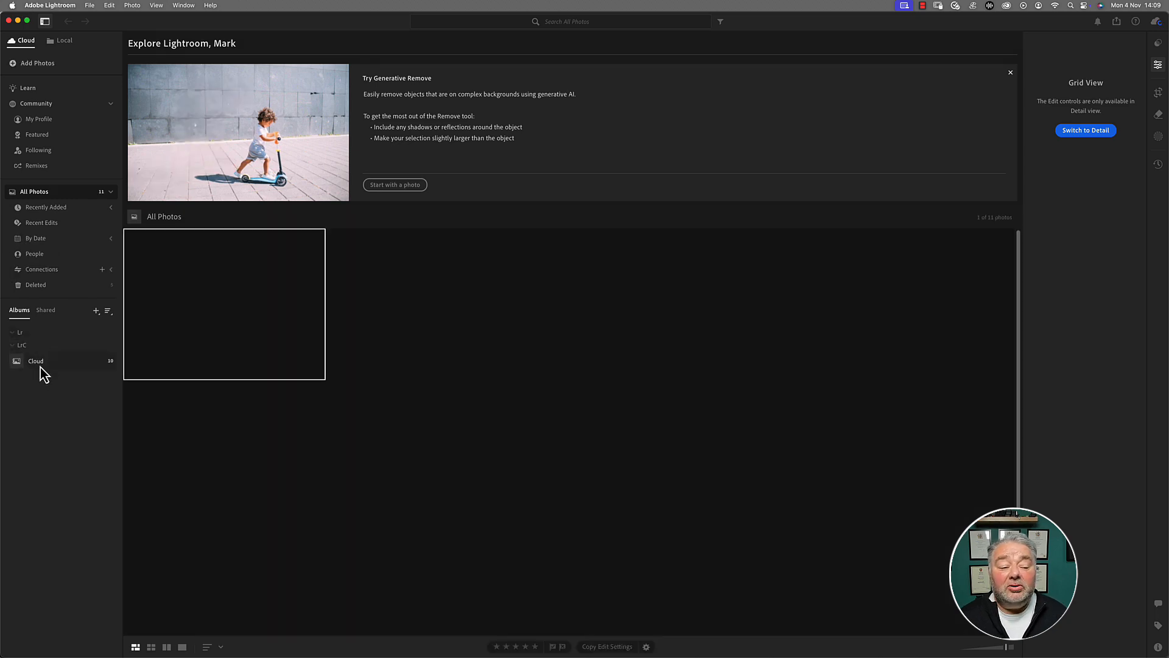
- Show the Cloud album's ten synced photos and dismiss the Explore Lightroom banner
click(36, 361)
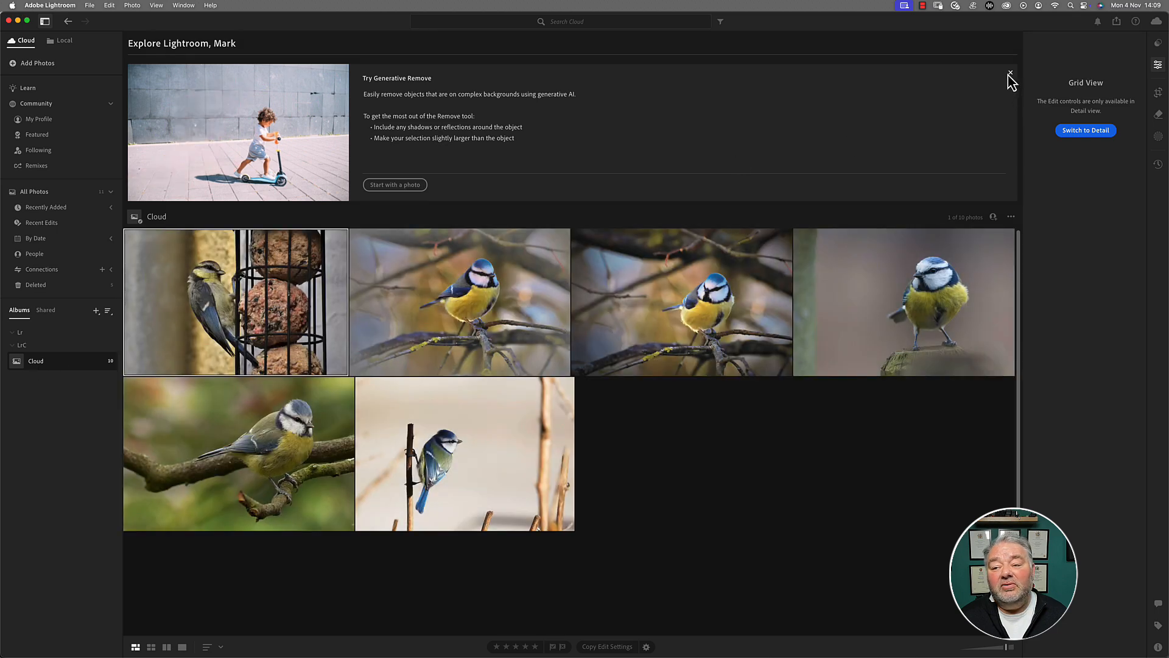
click(1011, 74)
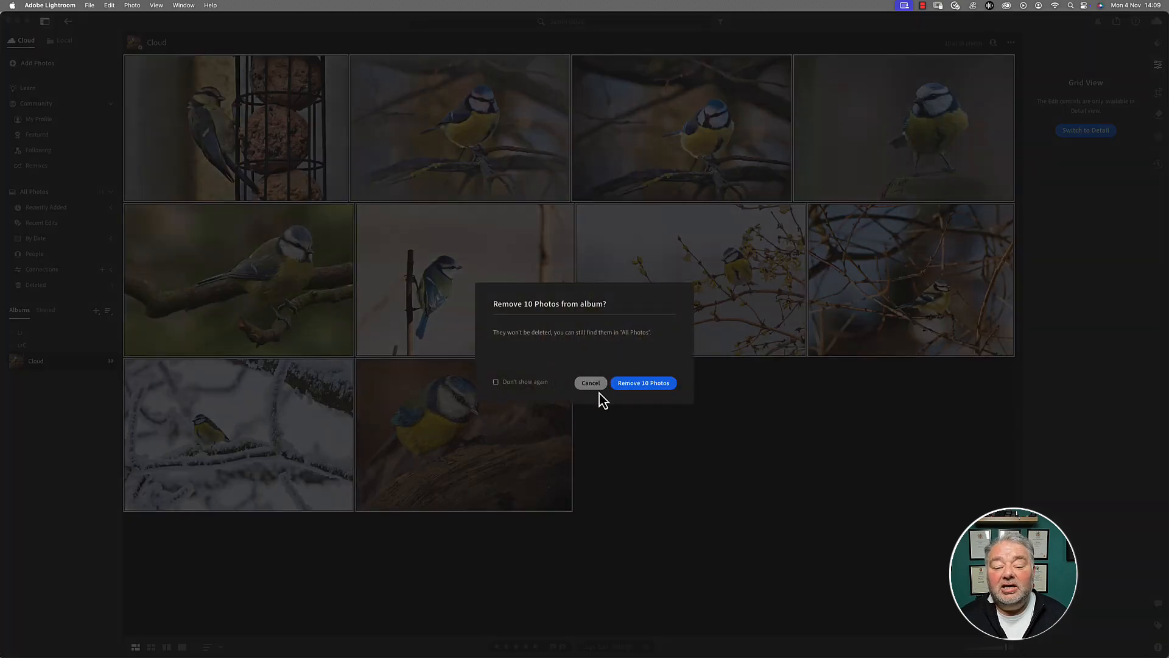
mouse_move(653, 391)
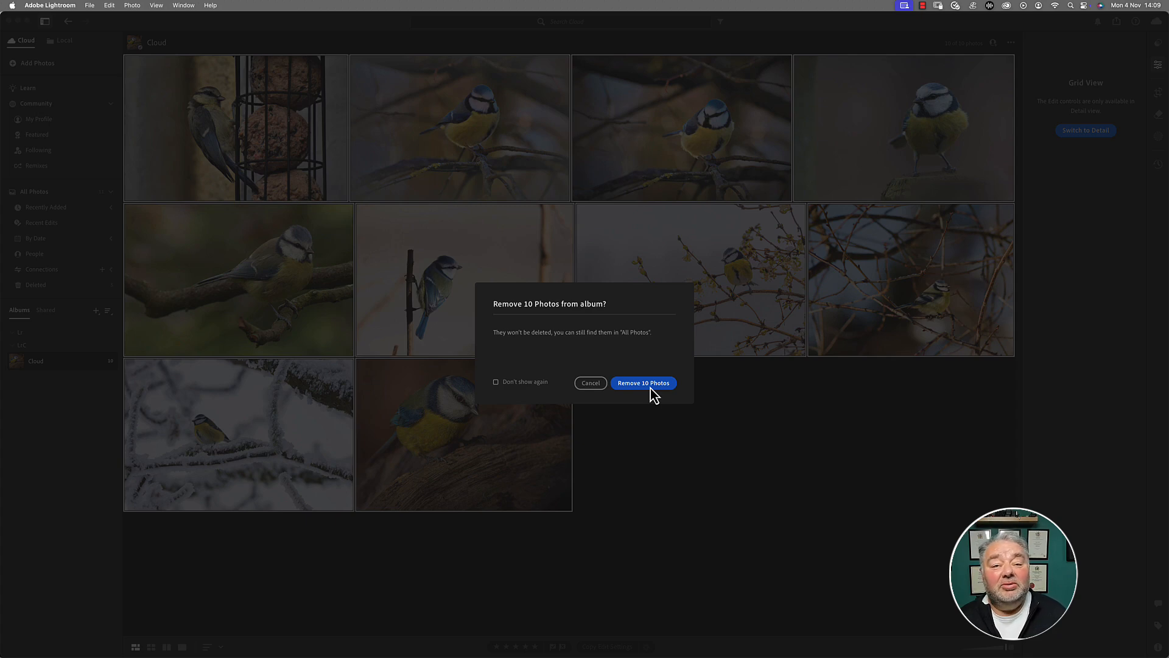
- Confirm removing the ten photos from the Cloud album, keeping them in All Photos
click(642, 382)
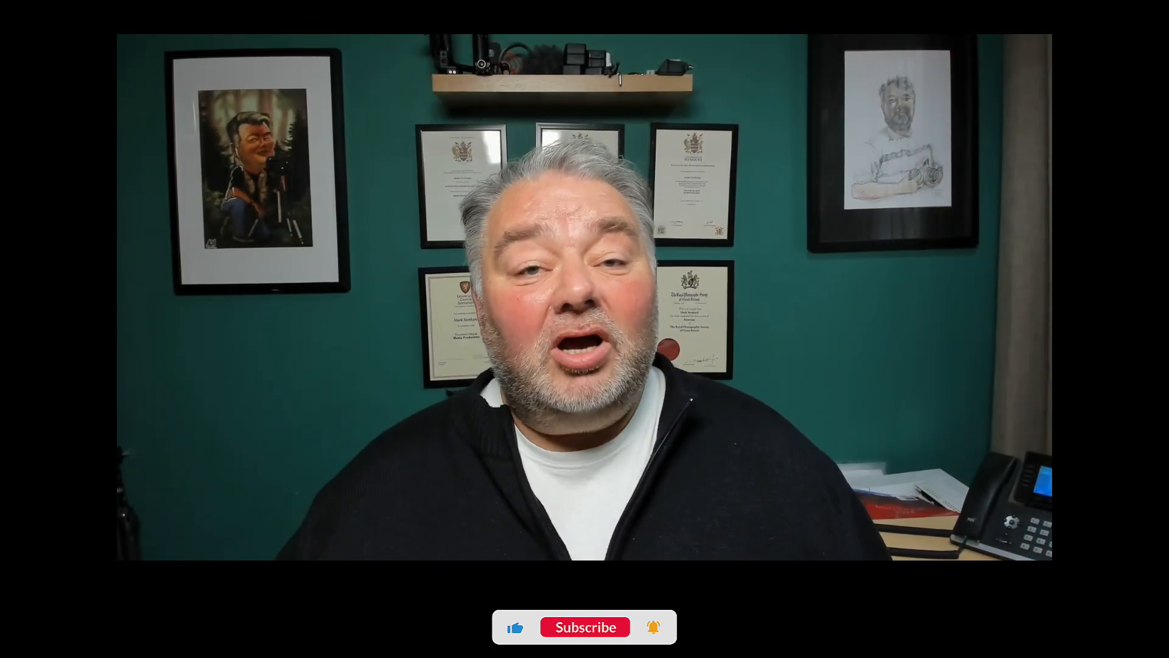
click(584, 626)
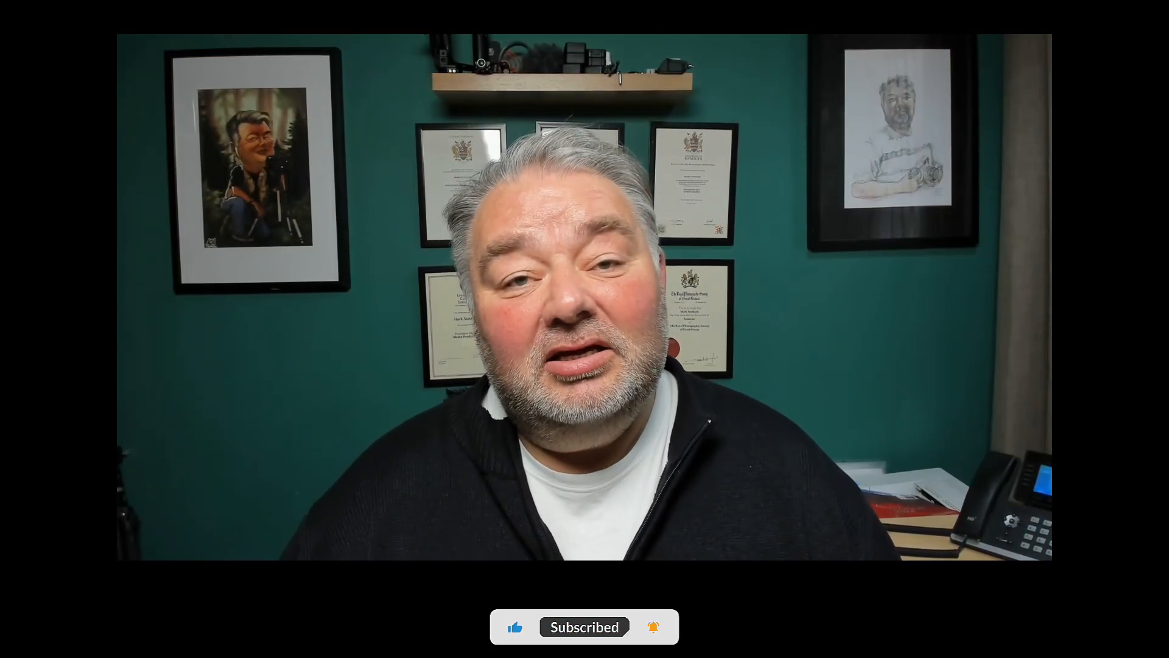